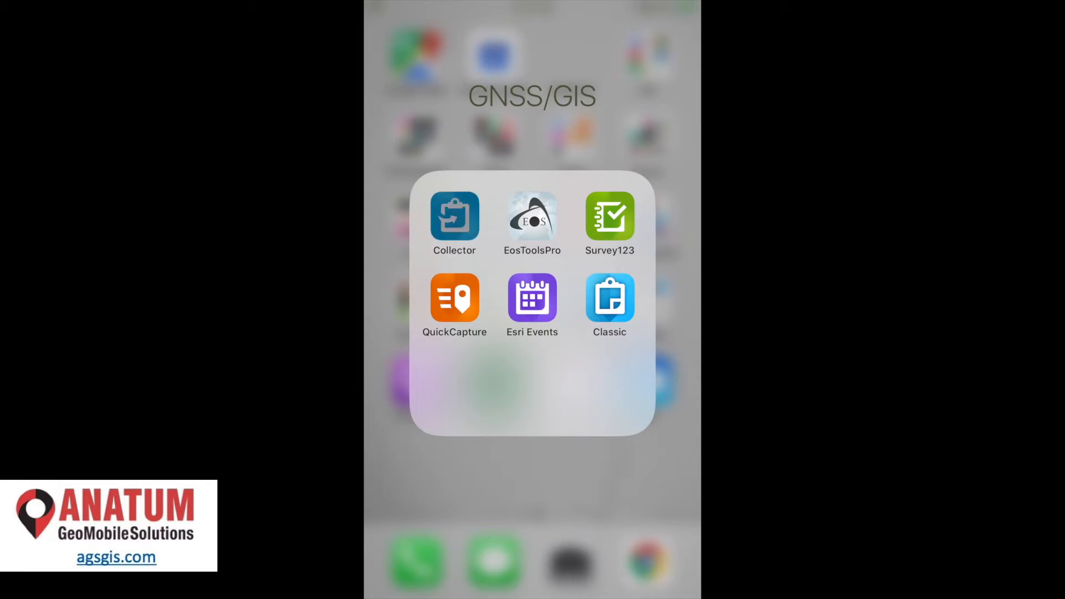
- Launch Collector from the GNSS/GIS folder and sign in with ArcGIS Online
click(454, 219)
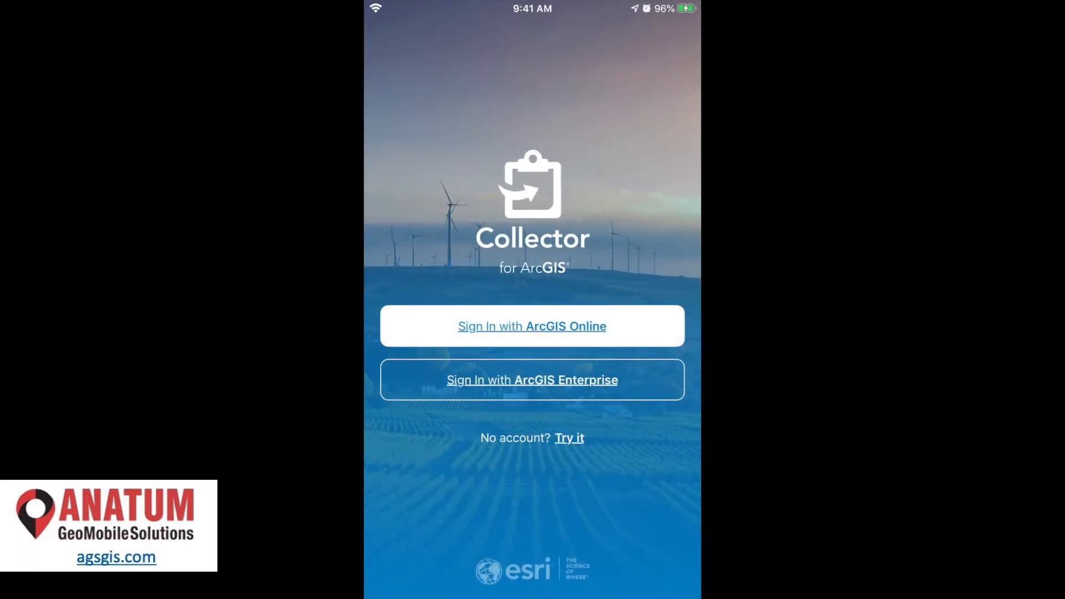
click(532, 327)
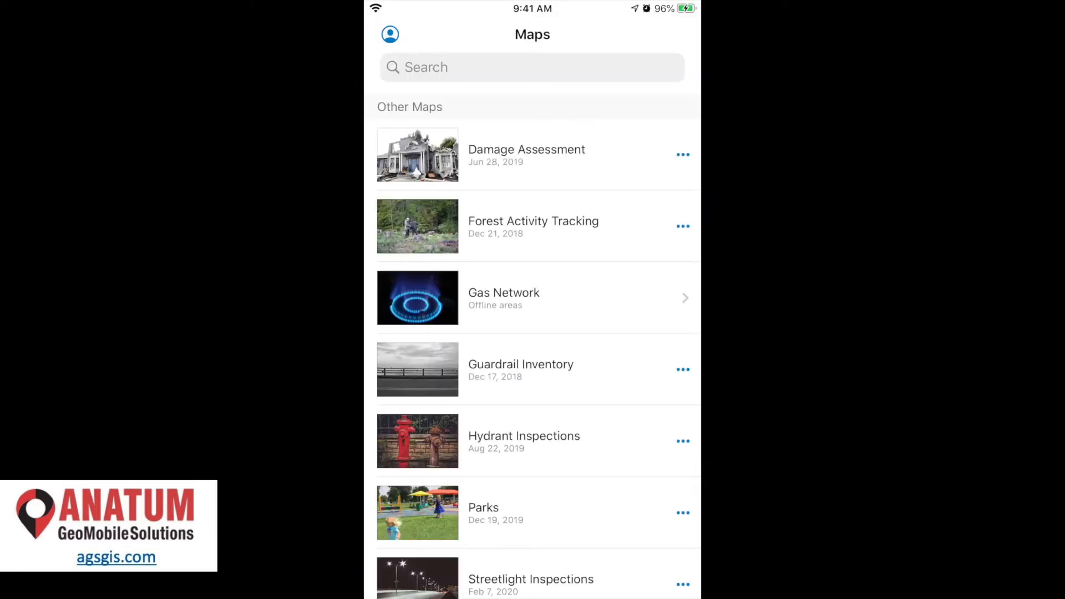
- Go to the Location Profiles list from the profile settings
click(390, 34)
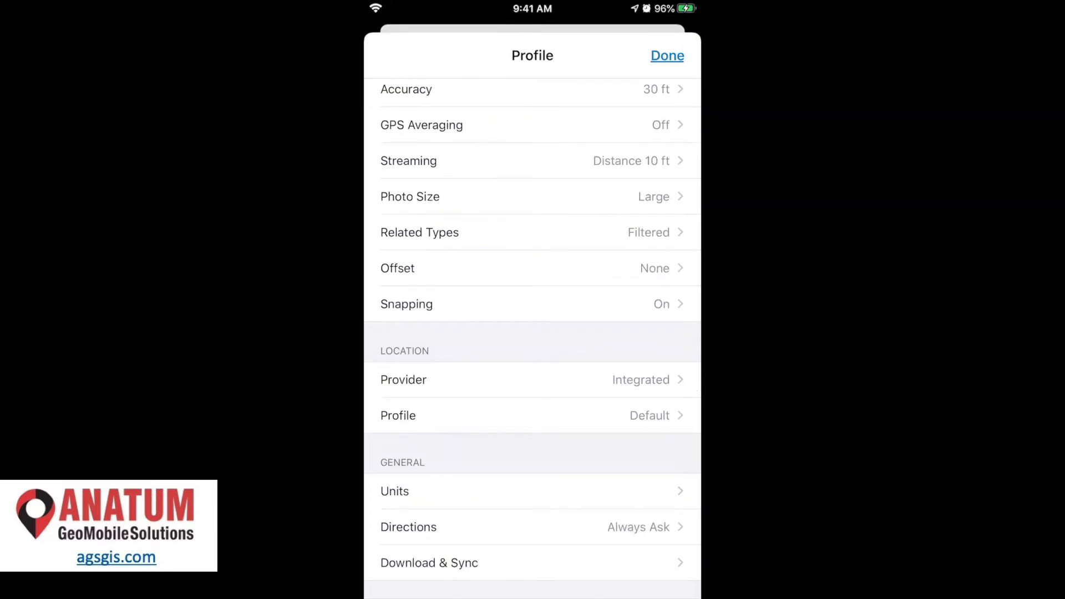
click(398, 415)
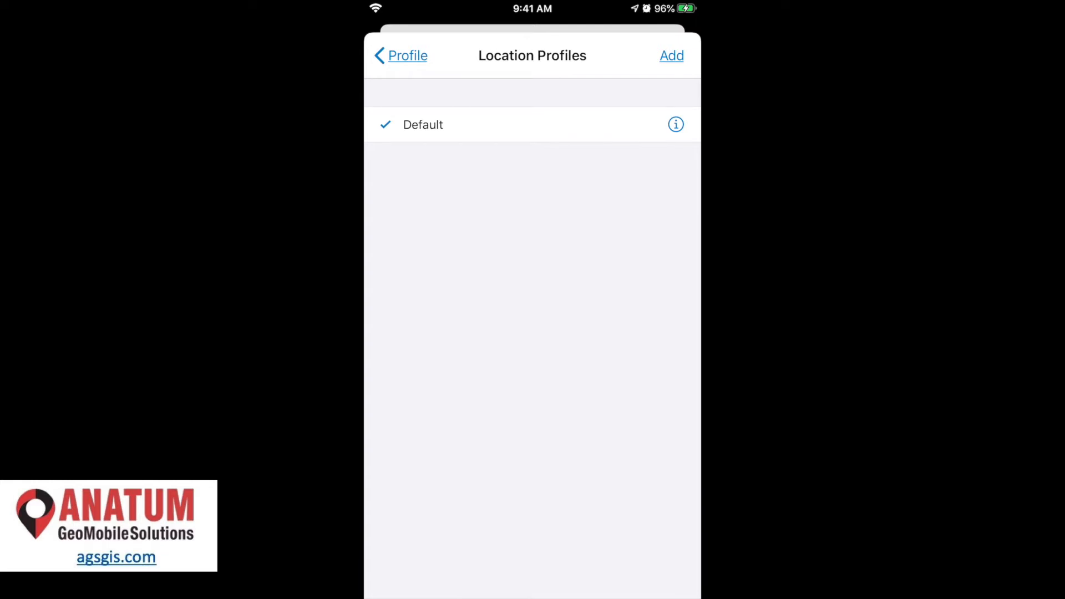
click(672, 55)
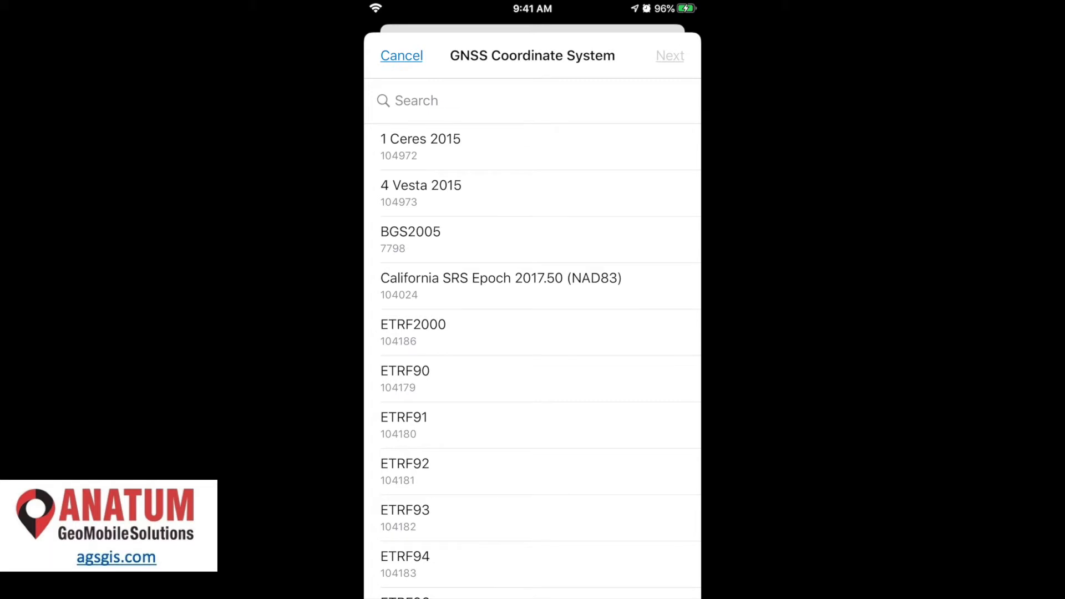
text(NAD 19)
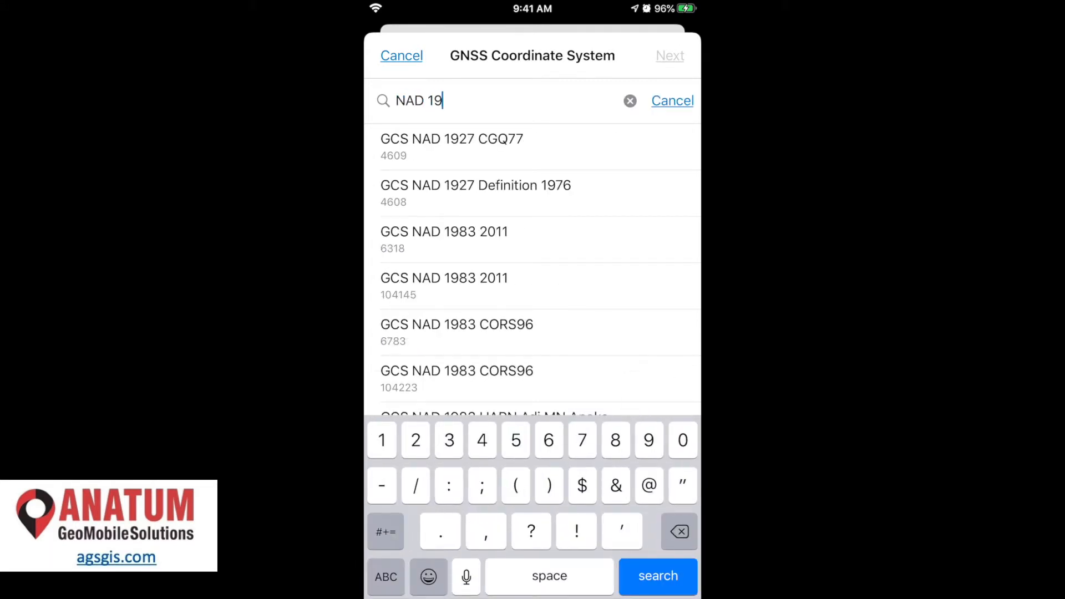
text(83)
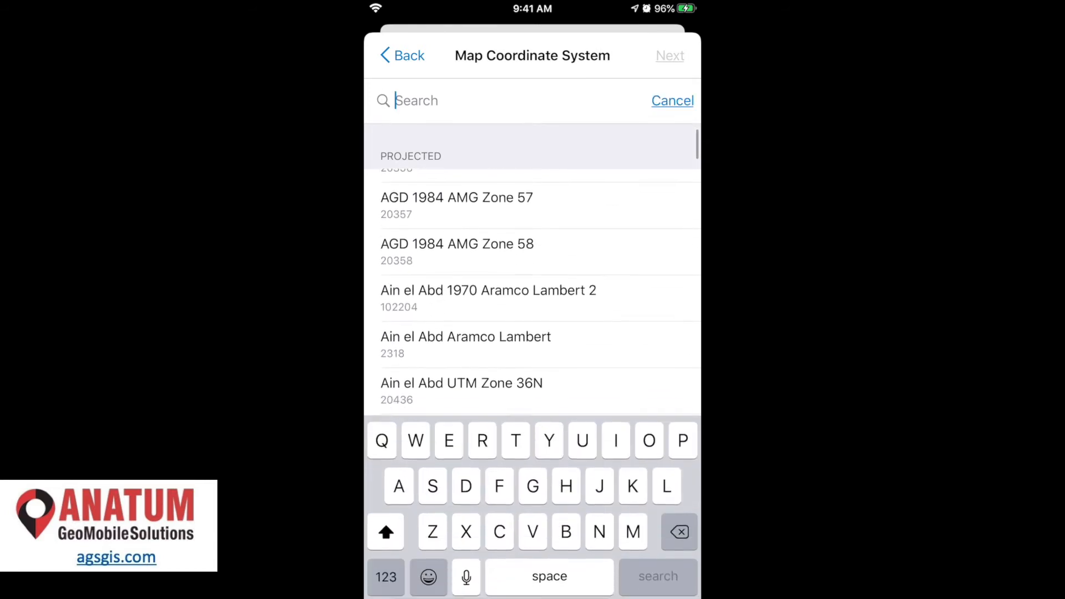
- Set the map coordinate system to WGS 1984 Web Mercator Auxiliary Sphere
text(Web)
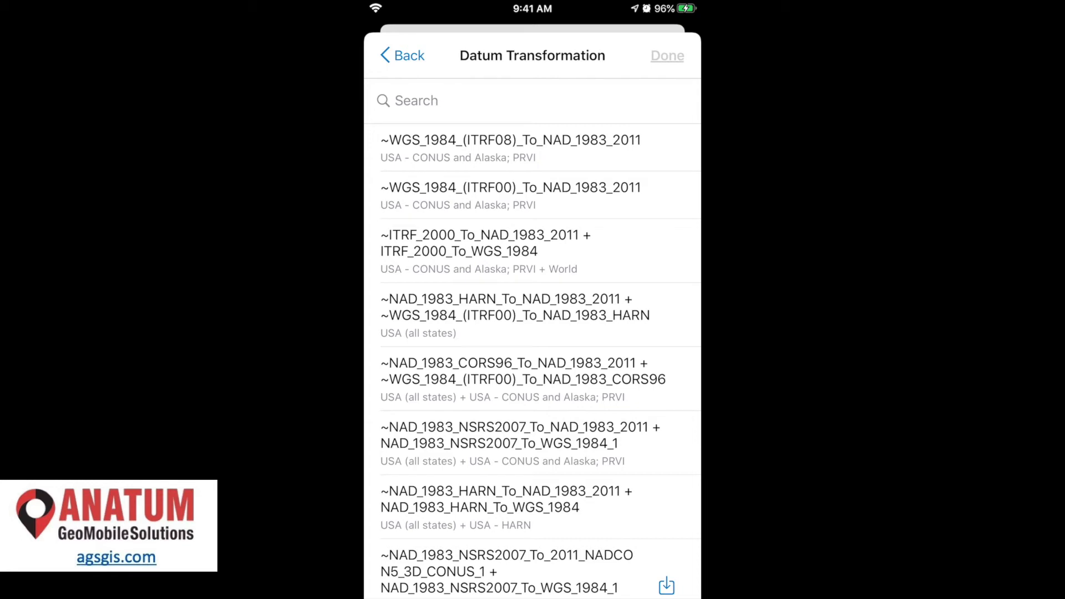
- Choose the WGS_1984_(ITRF08)_To_NAD_1983_2011 transformation and finish the setup
click(511, 147)
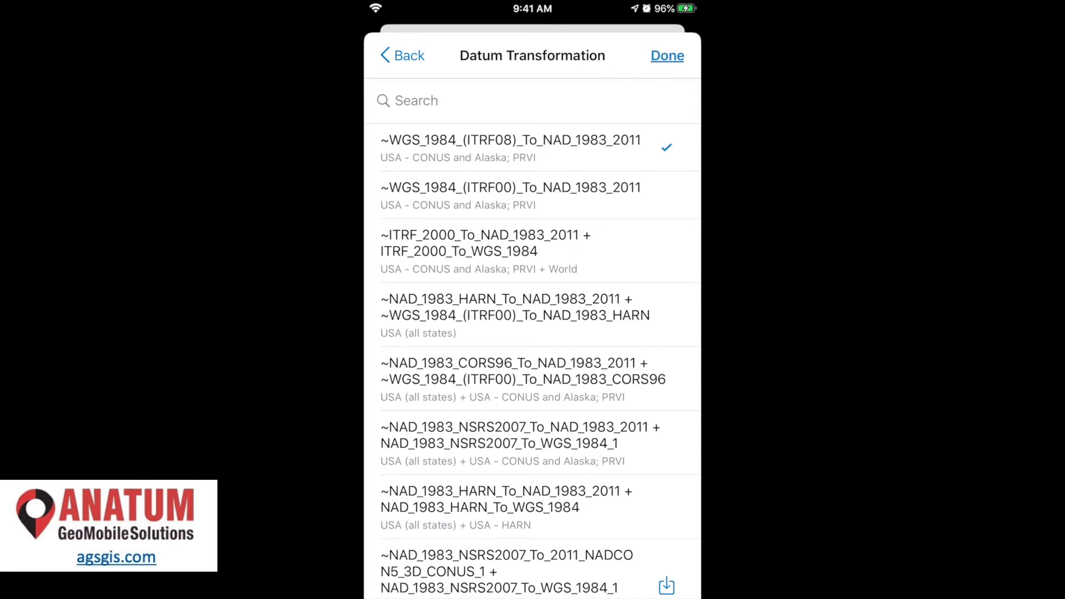
click(666, 55)
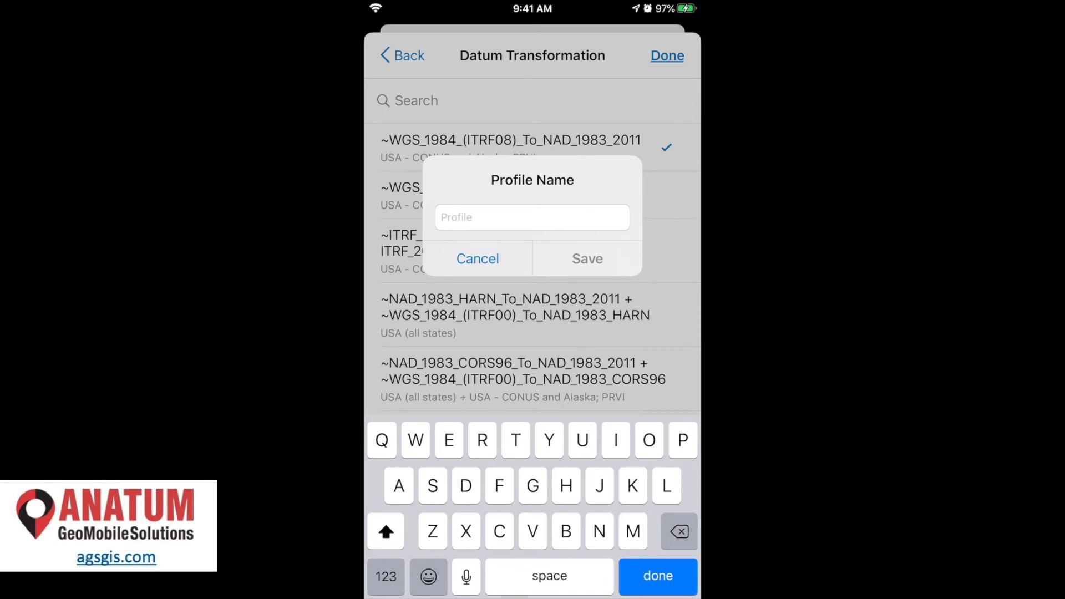
- Name the profile 'RTK Correction', correcting the typo, and save it
text(RTK Co)
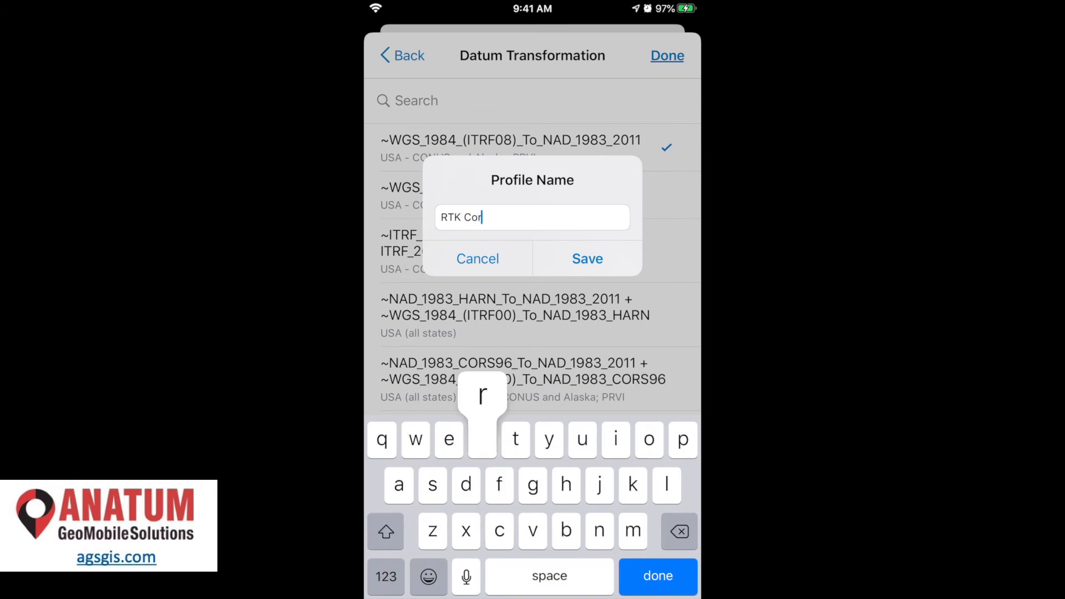
text(rectoo)
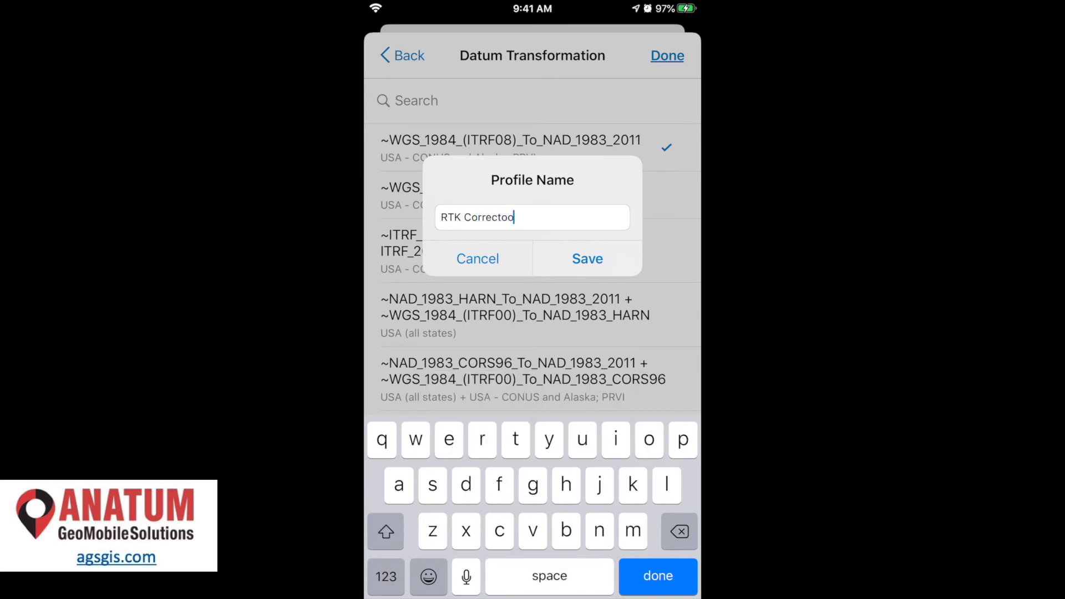
key(backspace)
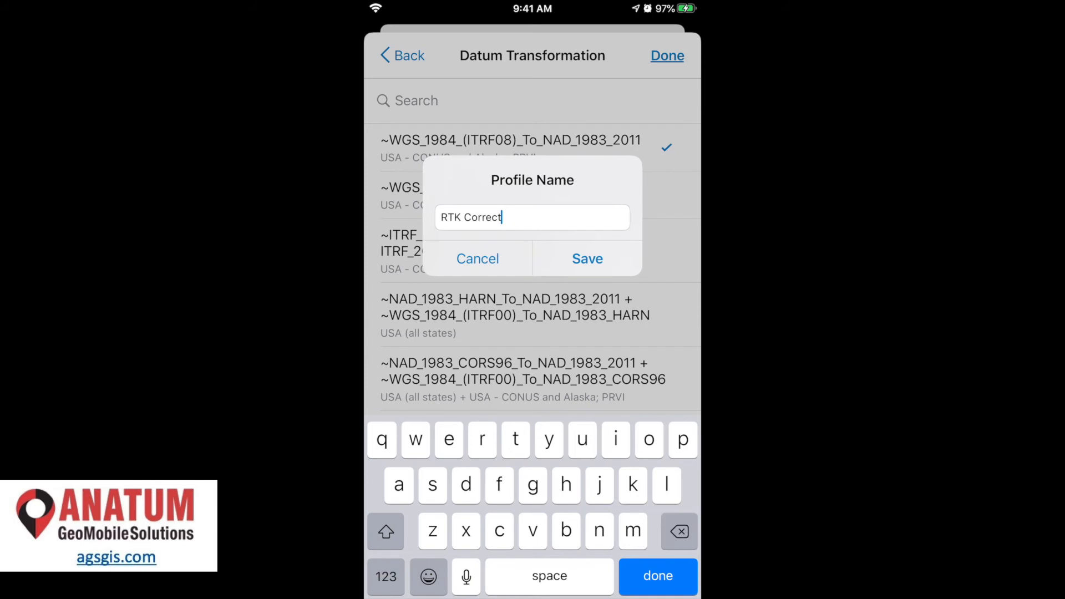
text(ion)
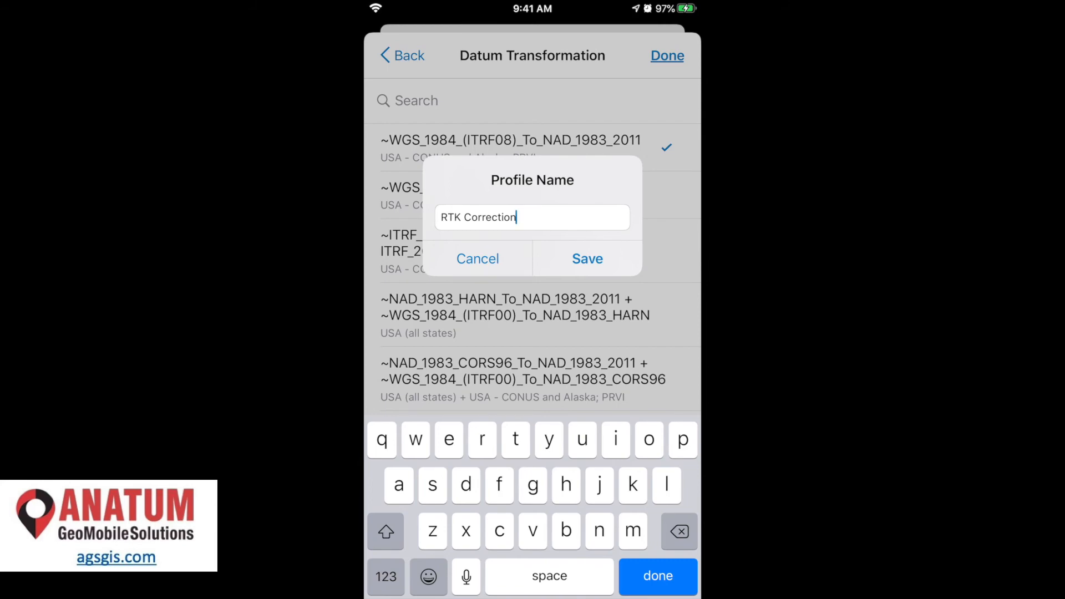
click(587, 259)
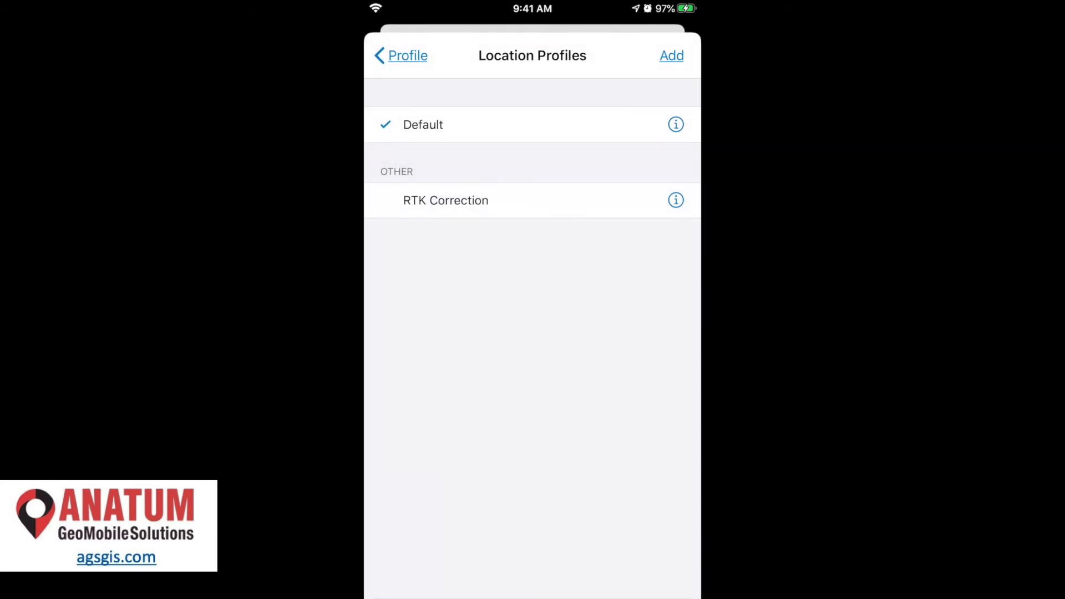
- Make RTK Correction the active profile and view its details
click(445, 199)
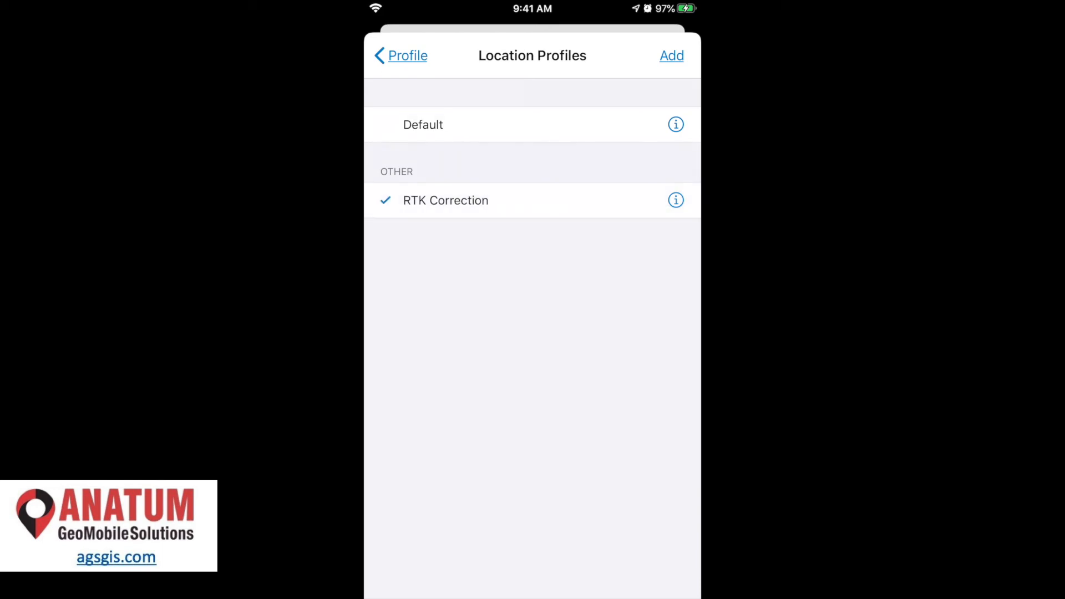
click(675, 200)
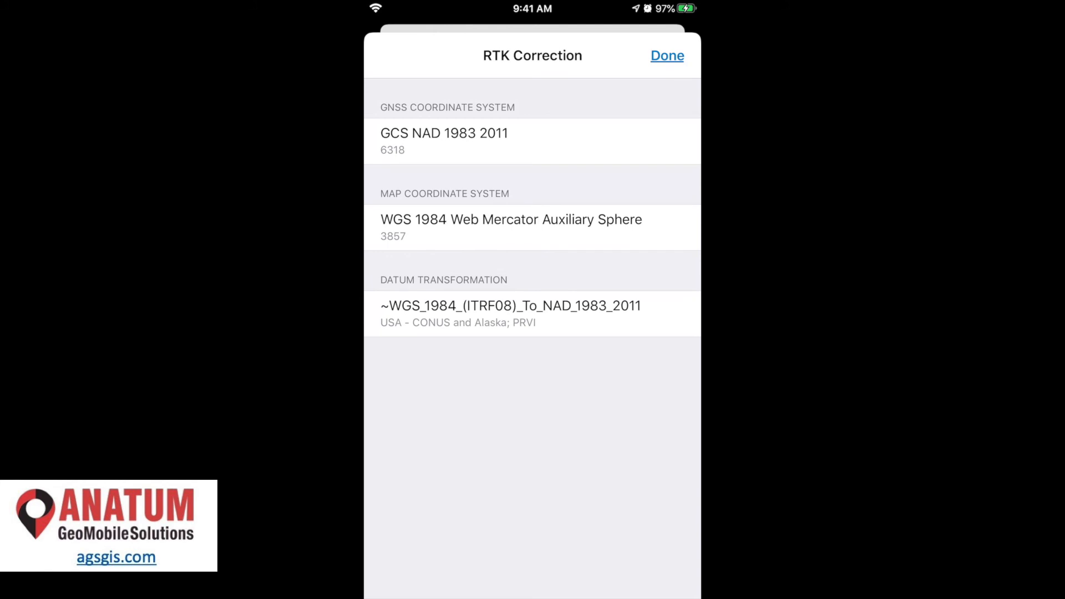
- Close the profile details and settings to return to the maps list
click(666, 55)
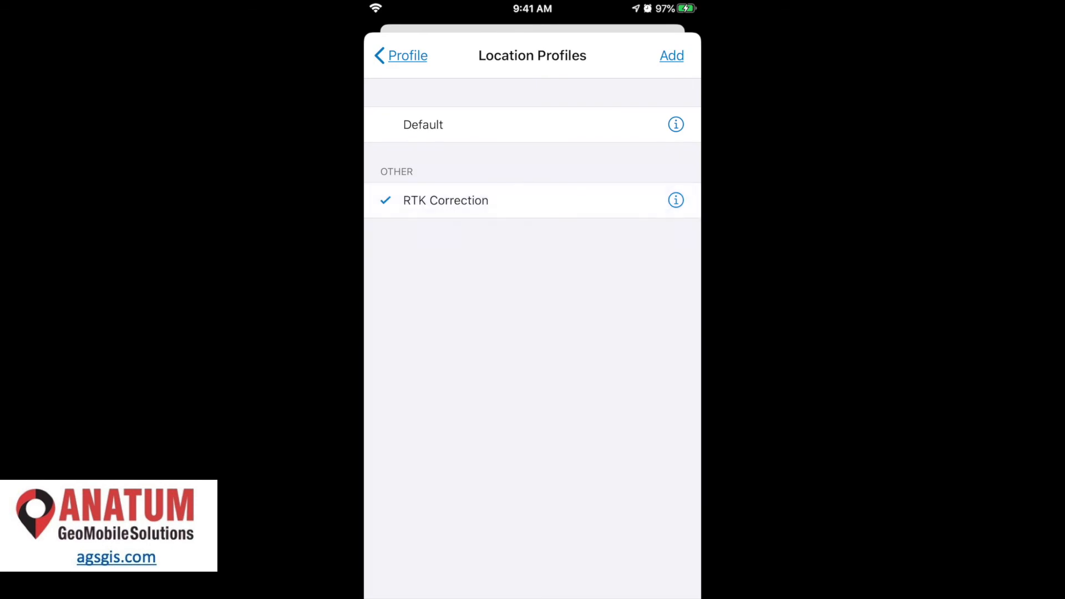
click(400, 55)
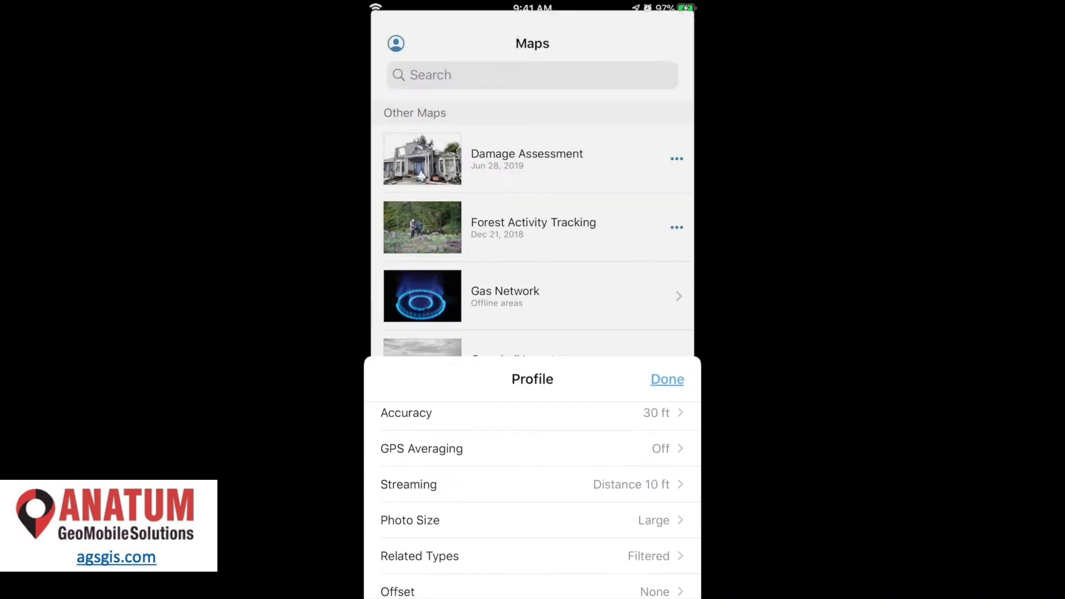
click(667, 379)
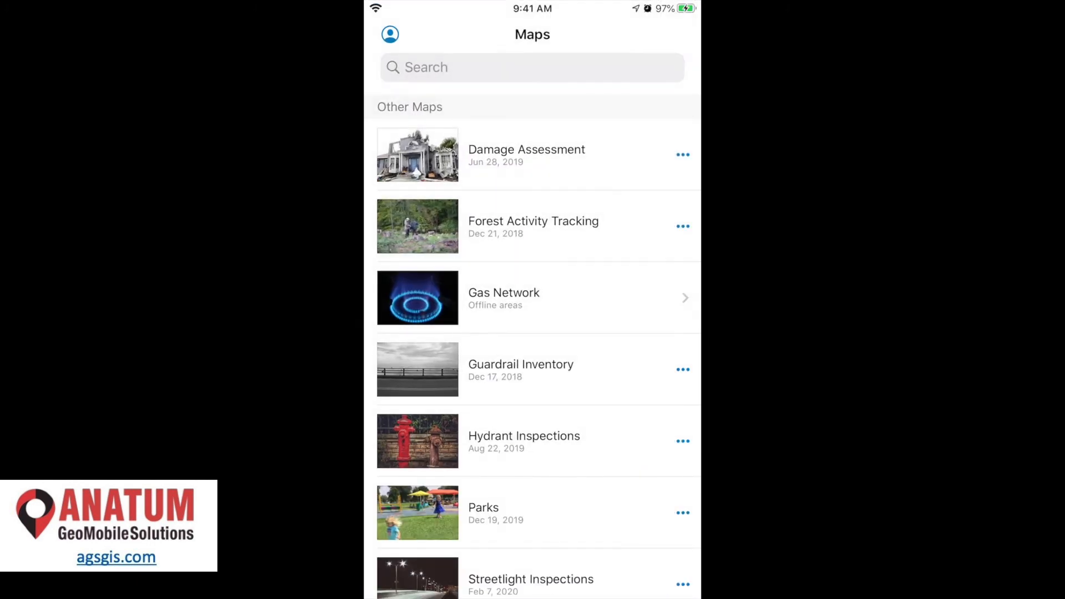